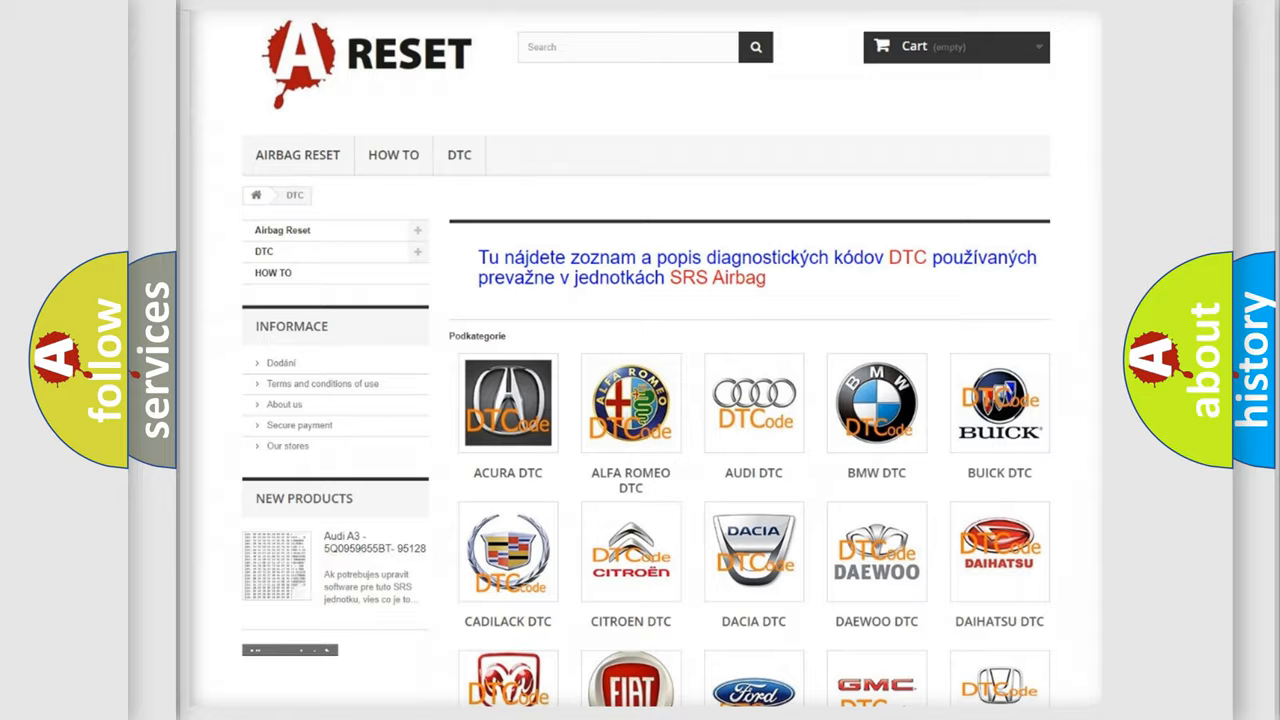
# Step: Scroll down the brand grid to reach the Chevrolet DTC Code entry
pyautogui.scroll(-3)
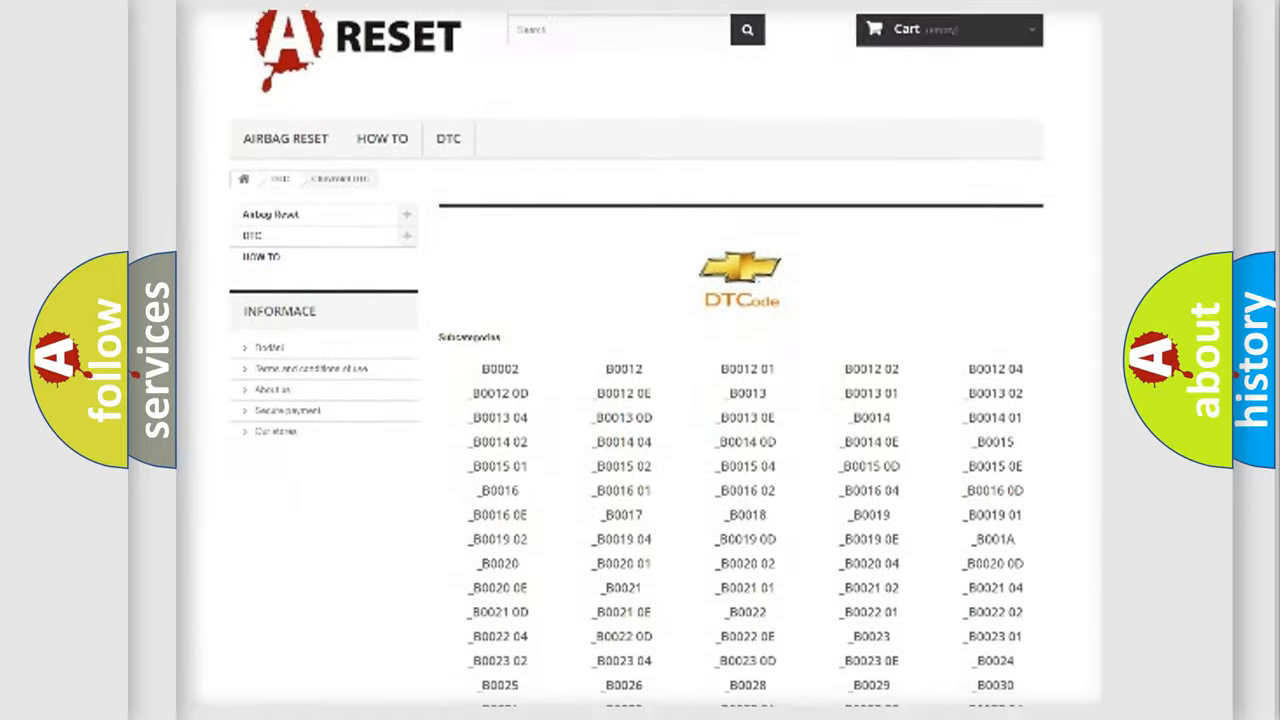
pyautogui.scroll(-3)
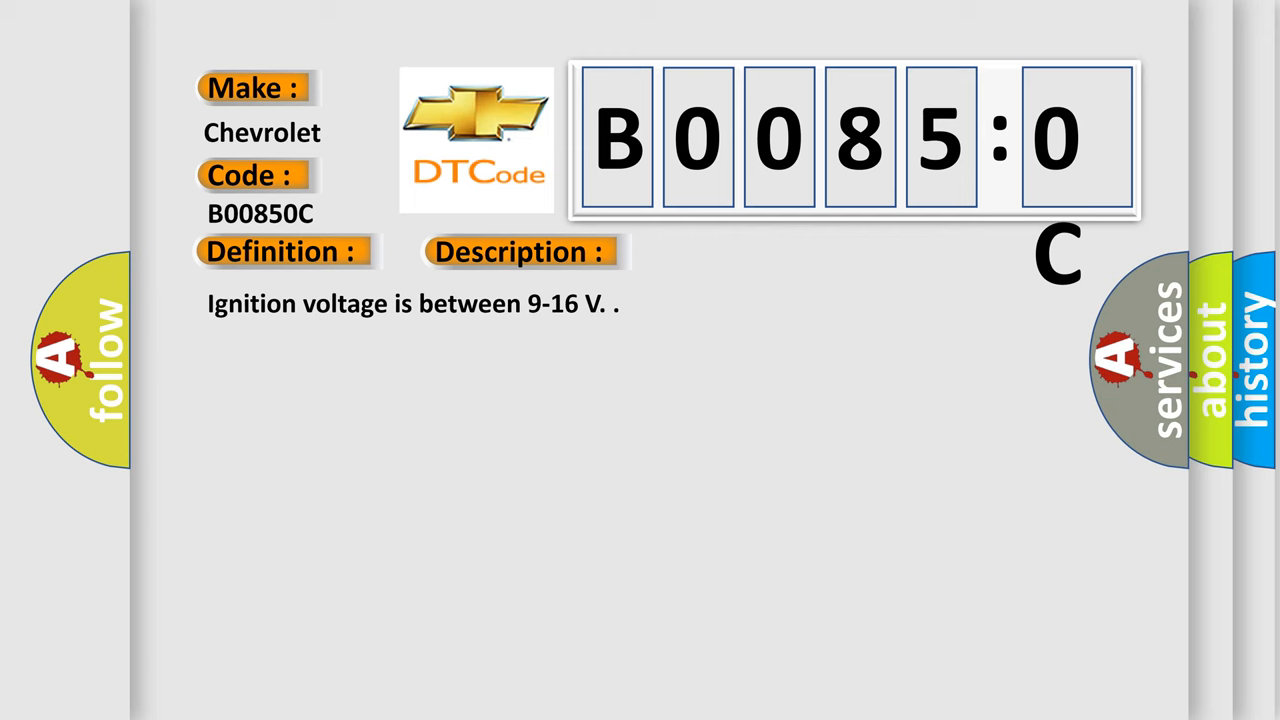
# Step: Reveal the Cause section for B00850C and scroll through sensor shorts, missing SDM messages, invalid serial data
pyautogui.click(736, 252)
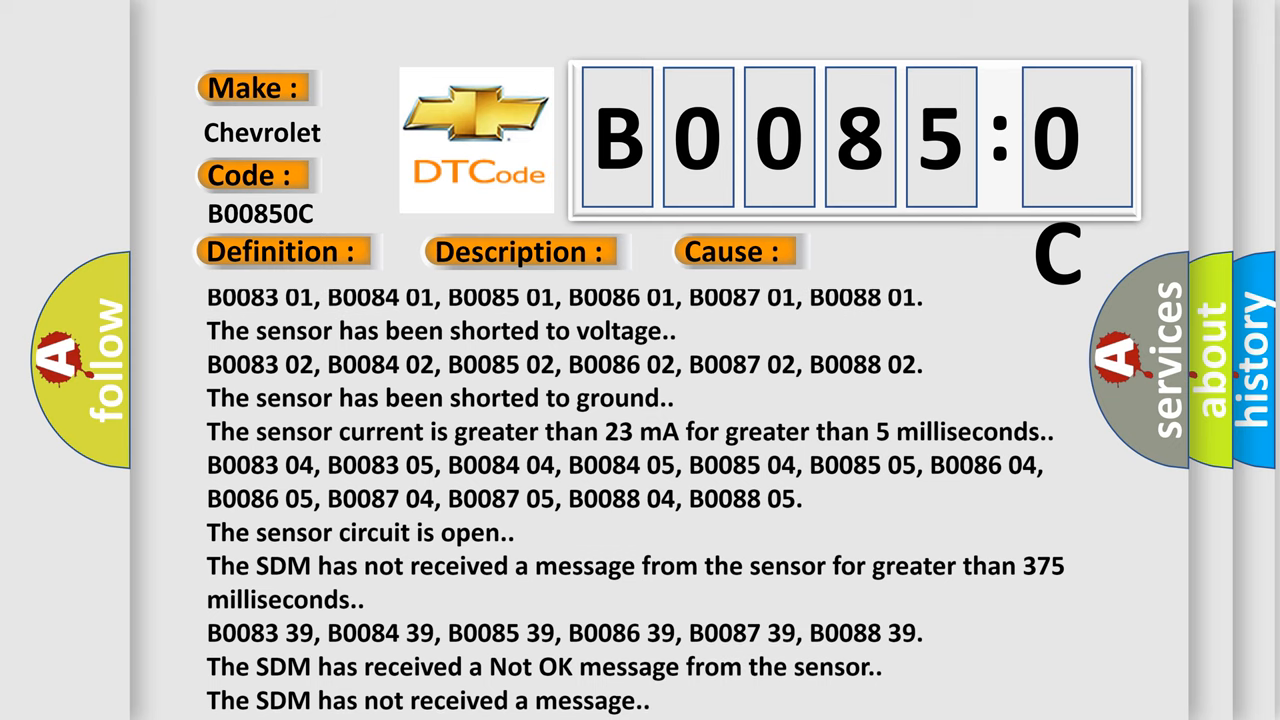
pyautogui.scroll(-3)
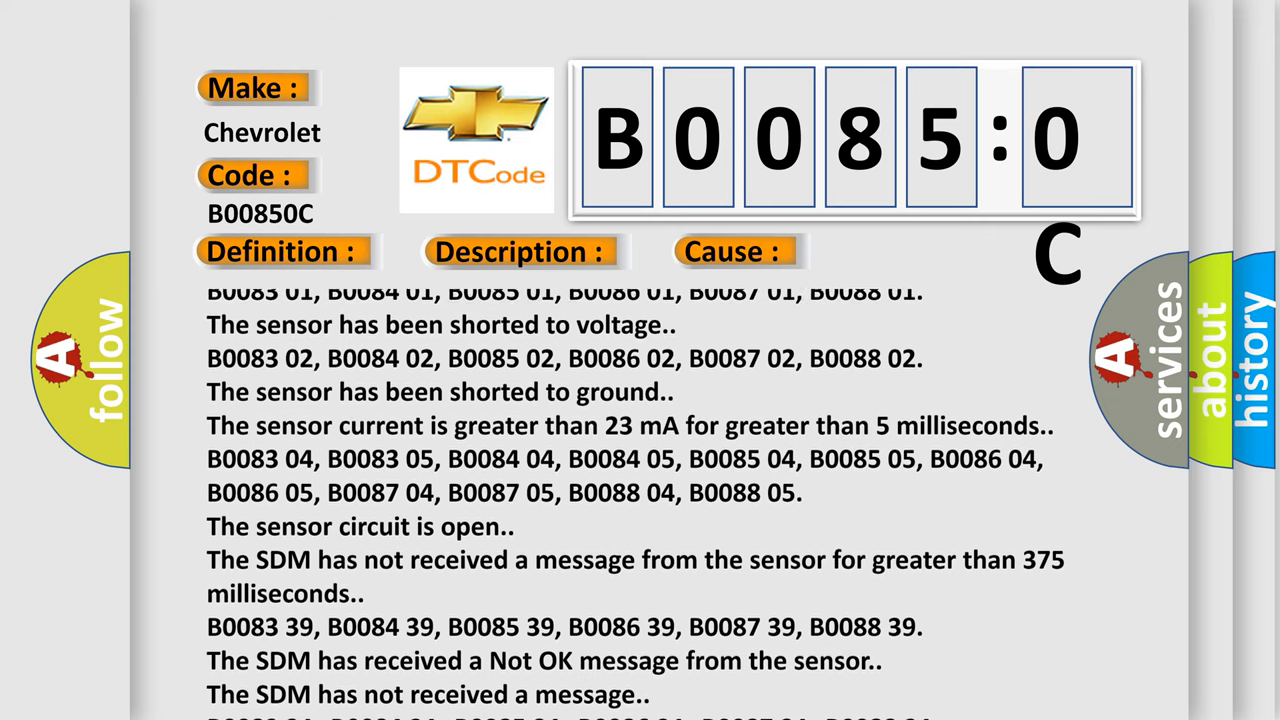
pyautogui.scroll(-3)
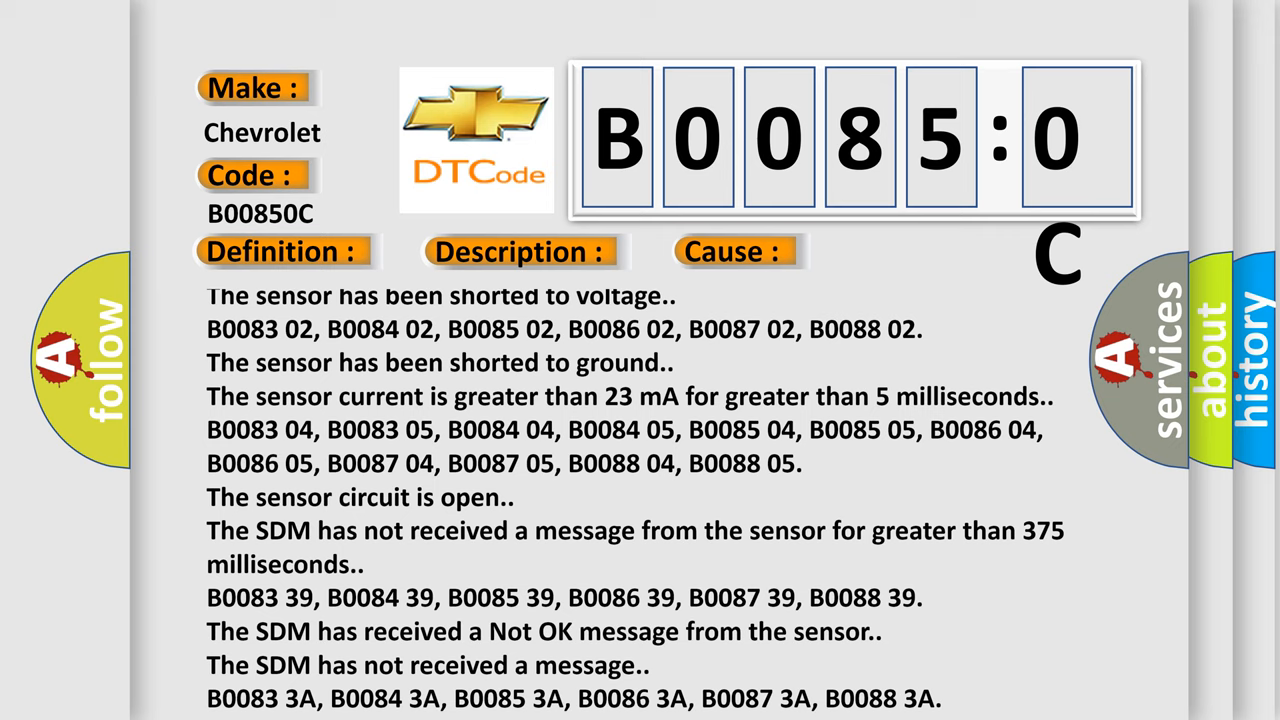
pyautogui.scroll(-3)
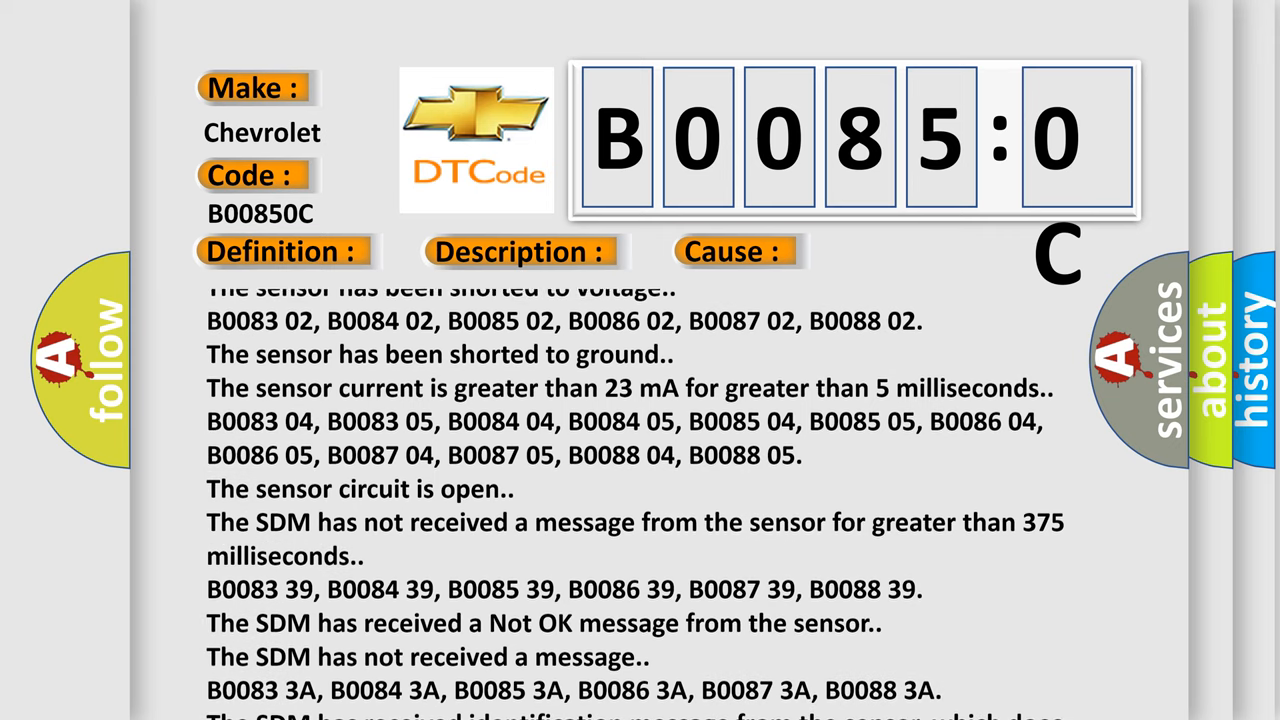
pyautogui.scroll(-3)
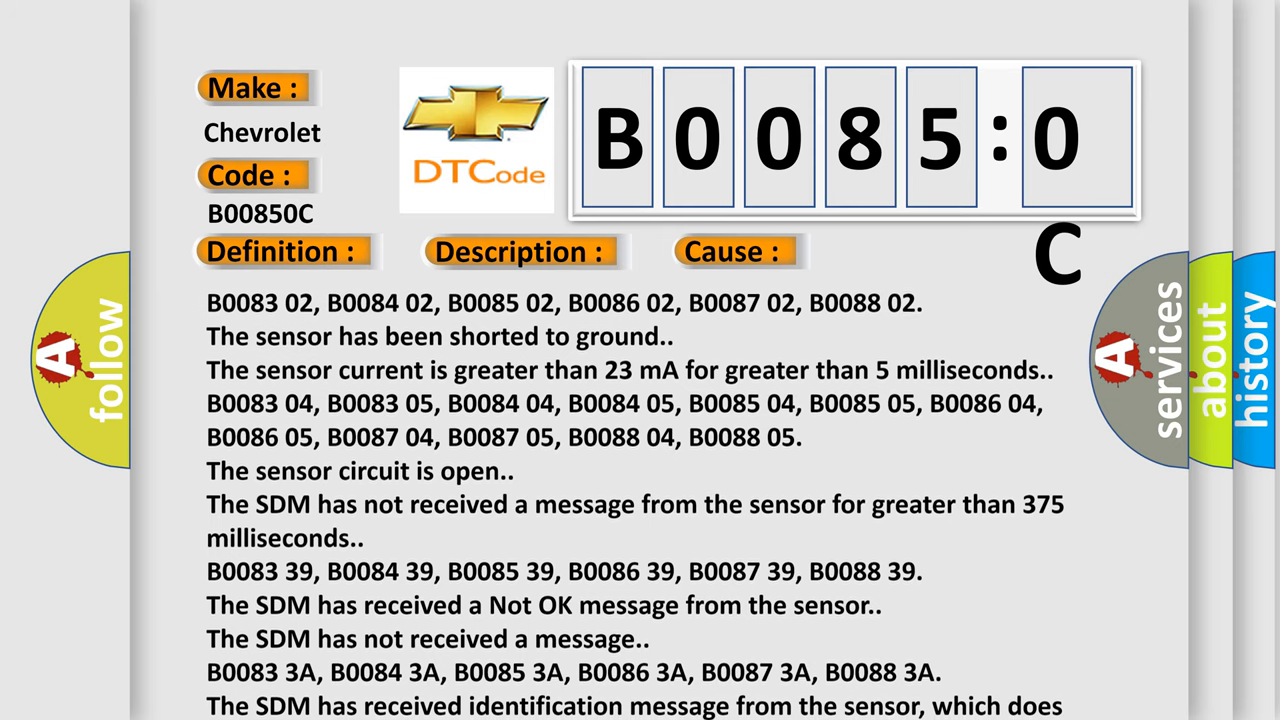
pyautogui.scroll(-3)
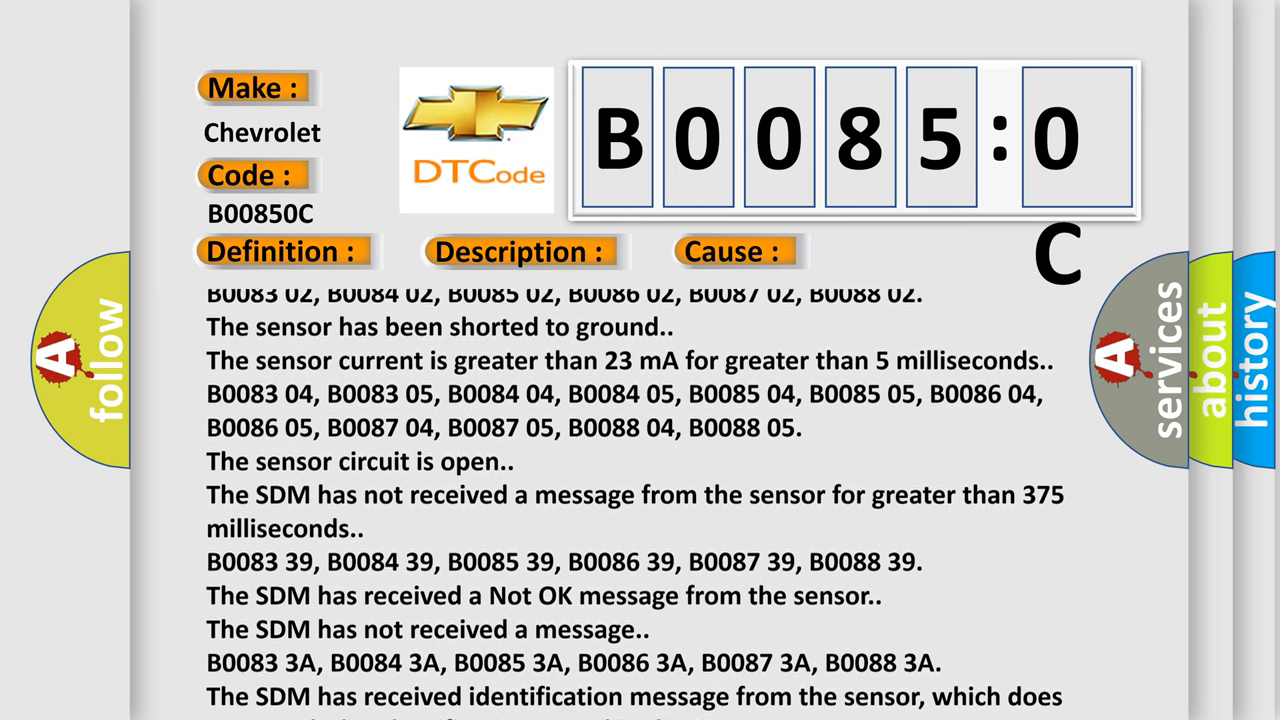
pyautogui.scroll(-3)
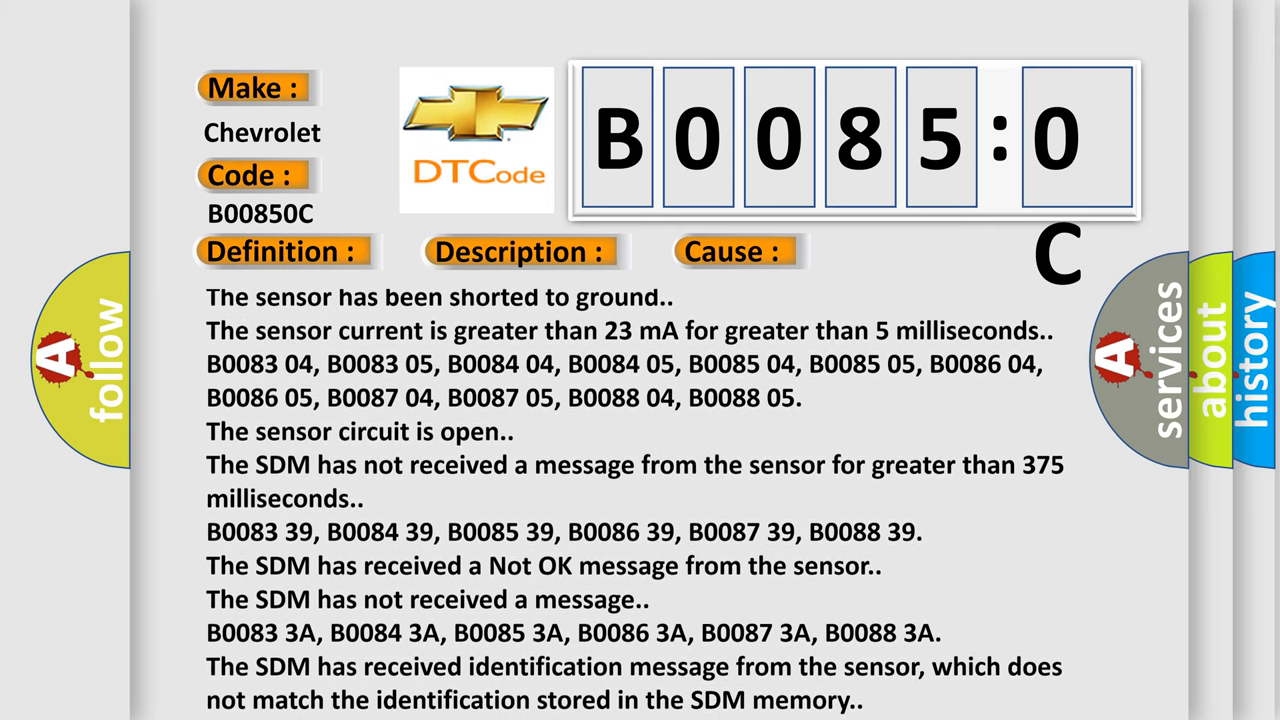
pyautogui.scroll(-3)
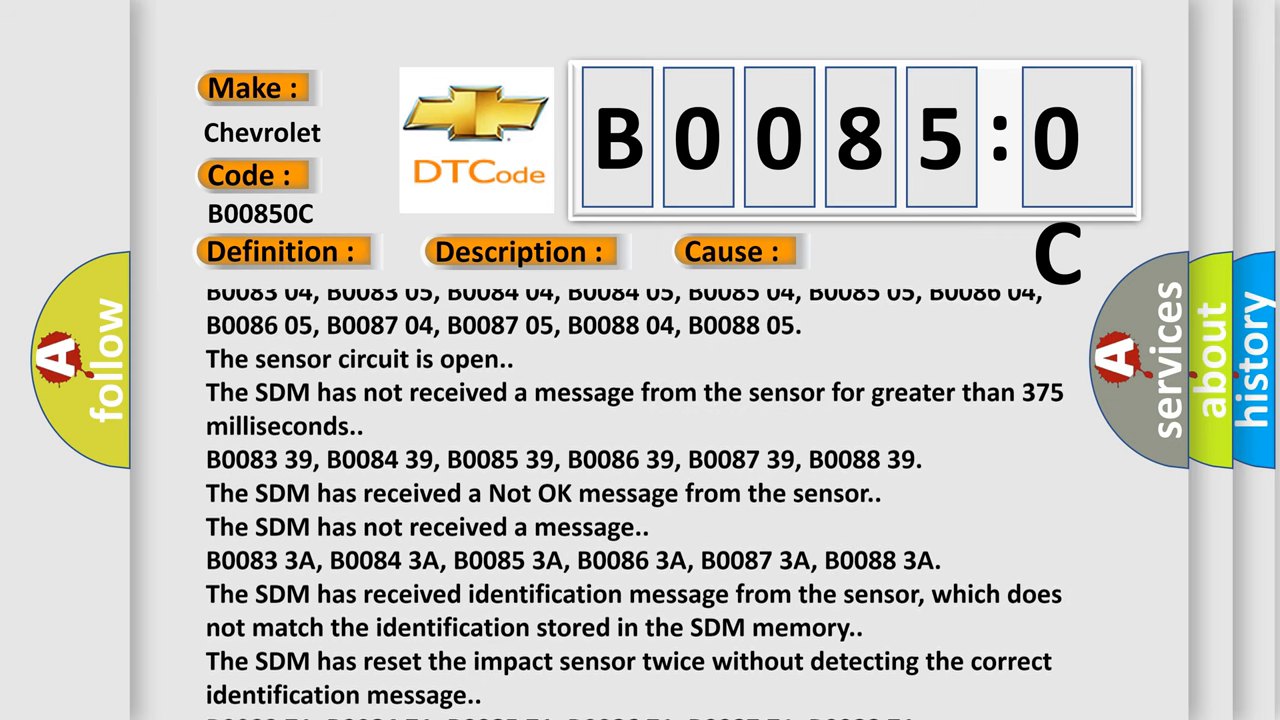
pyautogui.scroll(-3)
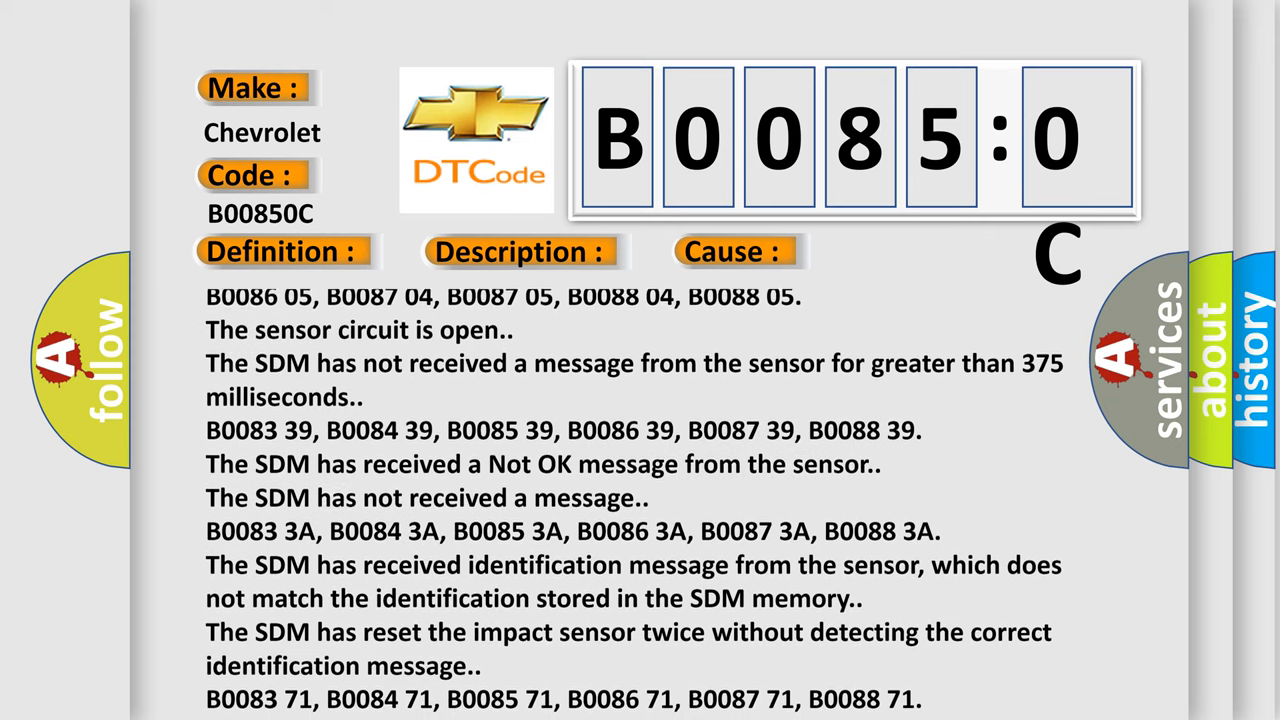
pyautogui.scroll(-3)
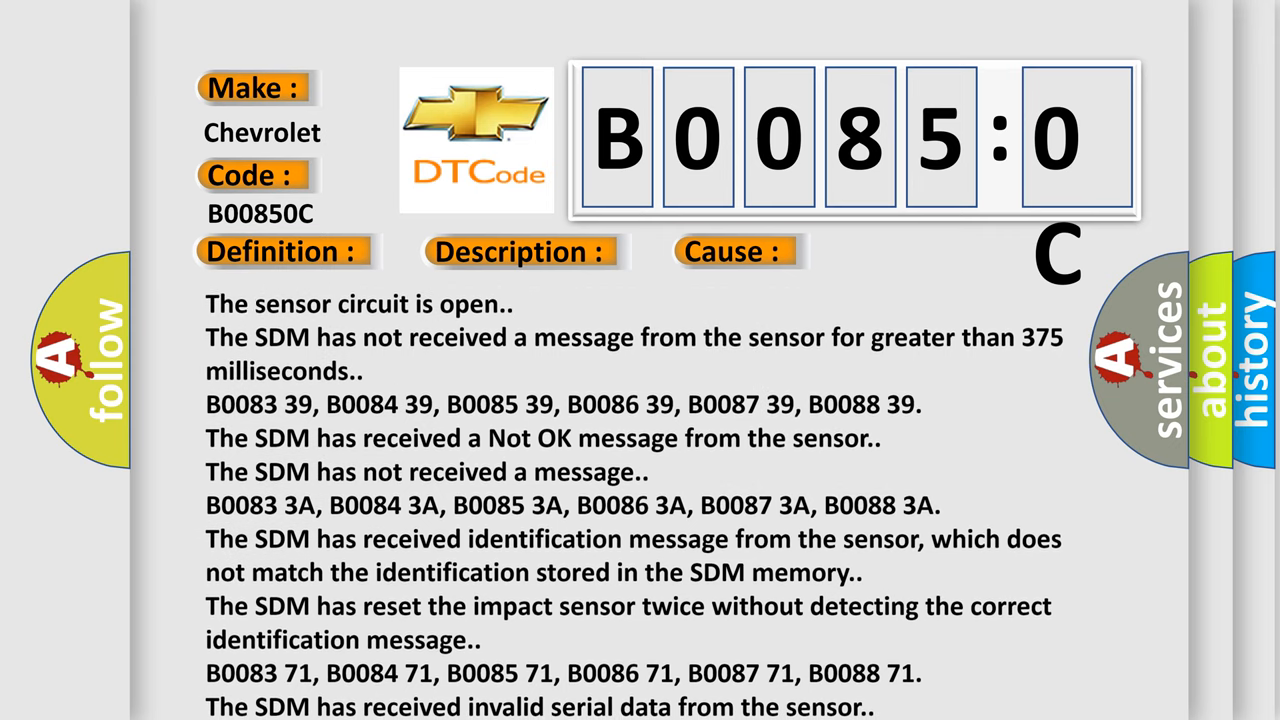
pyautogui.scroll(-3)
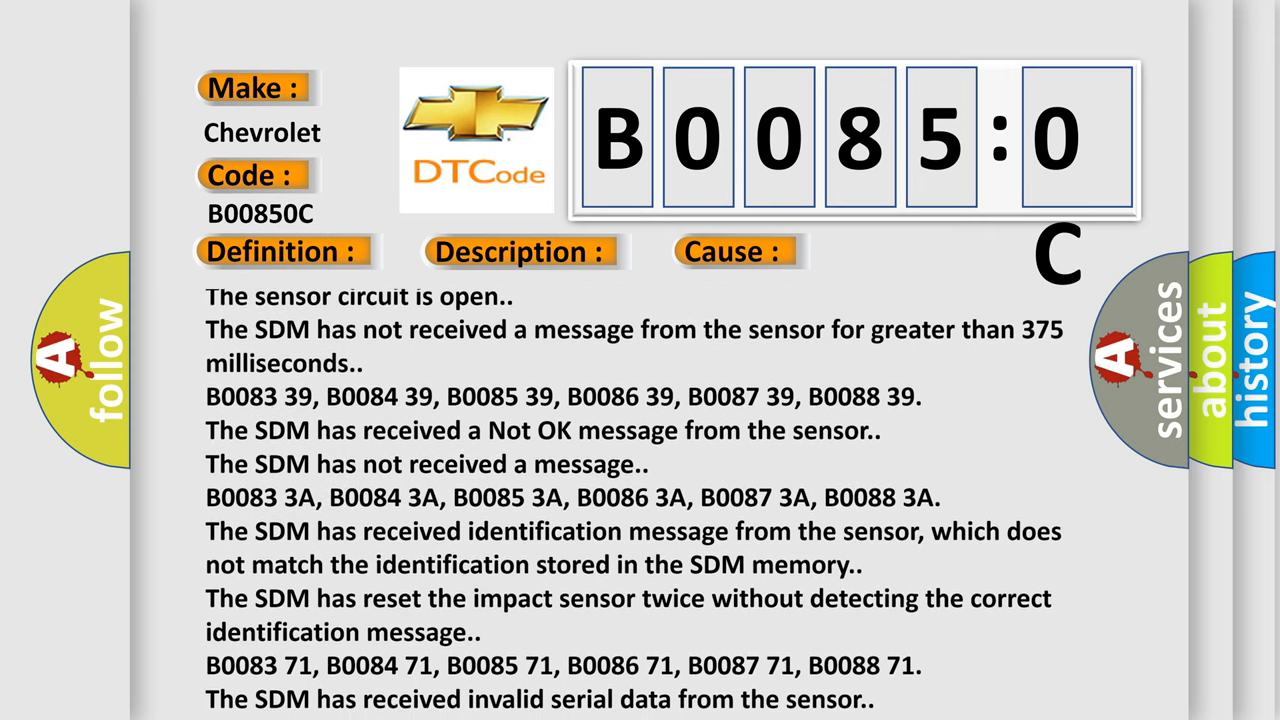
pyautogui.scroll(-3)
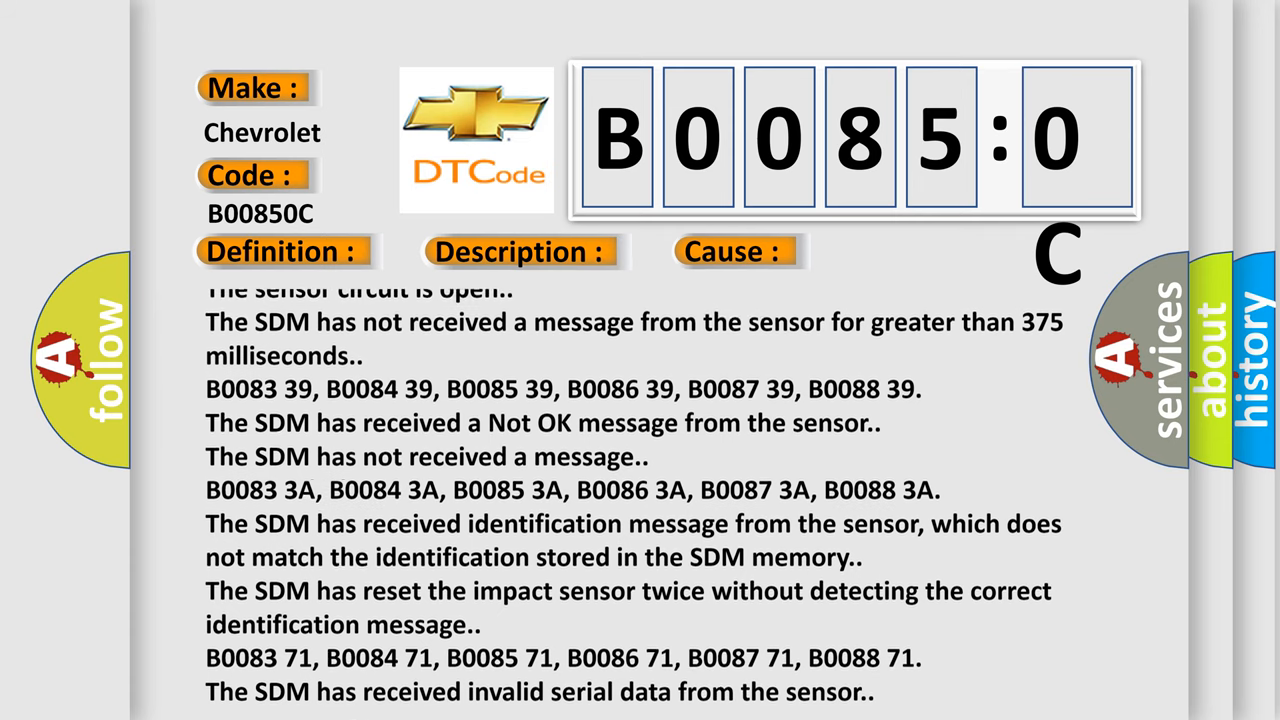
pyautogui.scroll(-3)
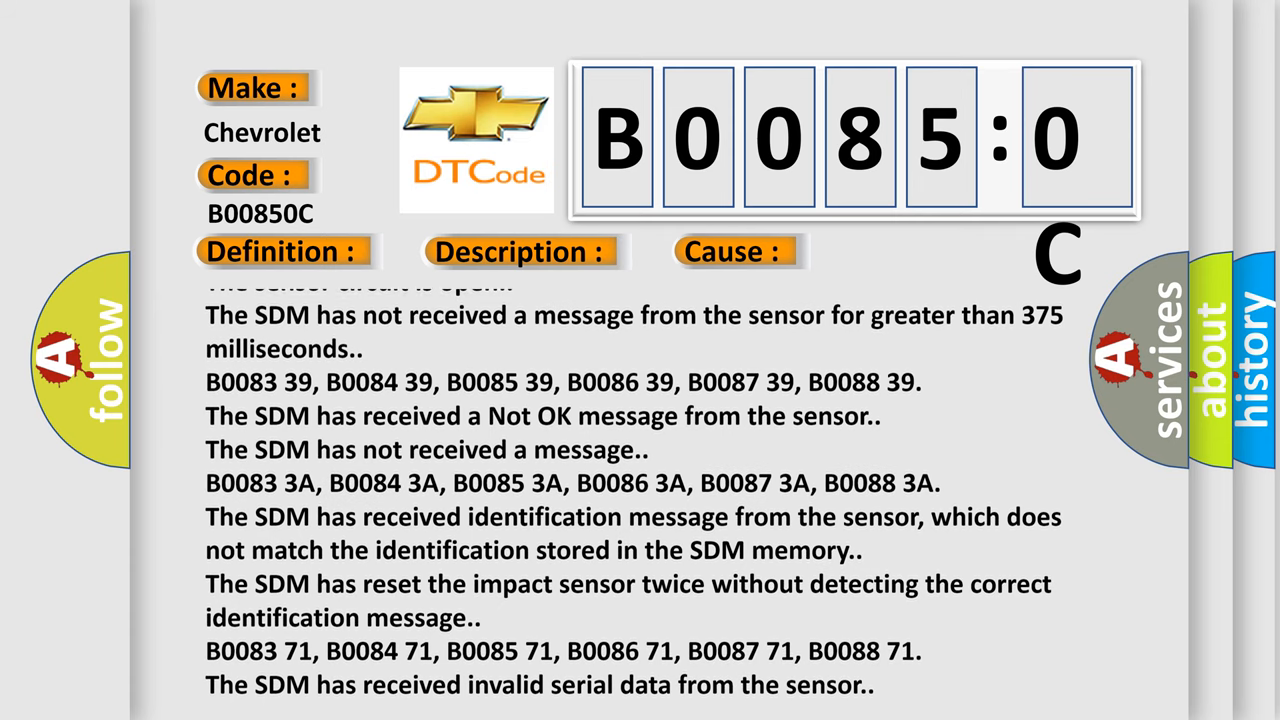